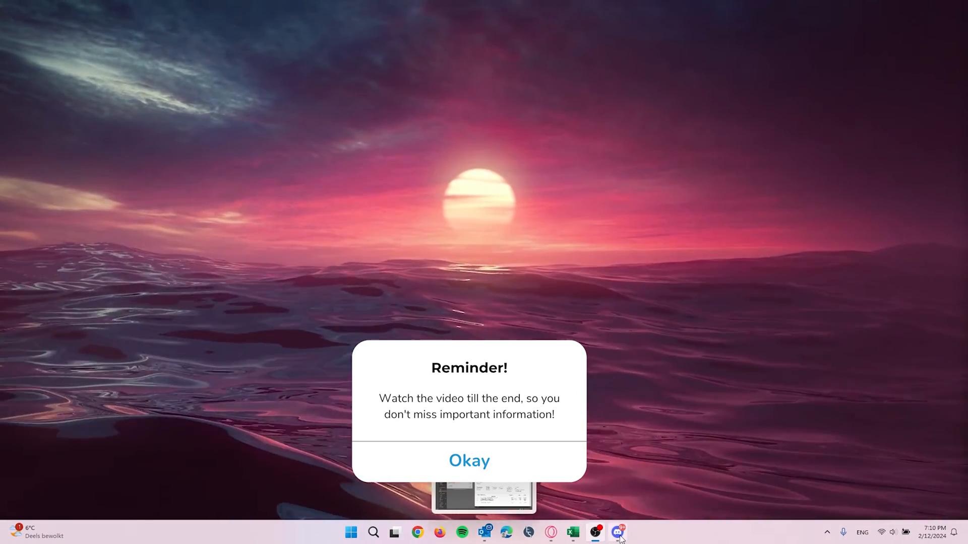
# Launch Discord and go to User Settings on the My Account page.
pyautogui.click(617, 533)
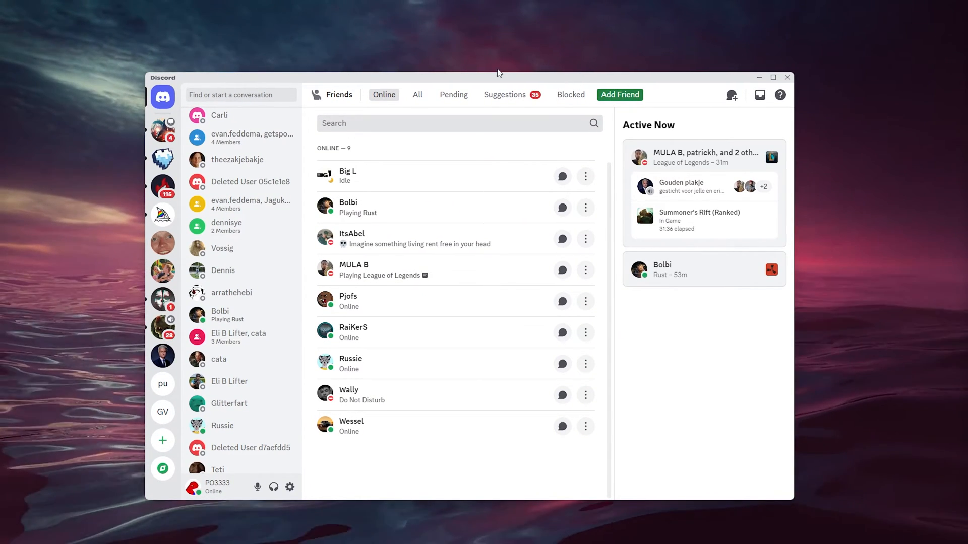
pyautogui.moveTo(272, 487)
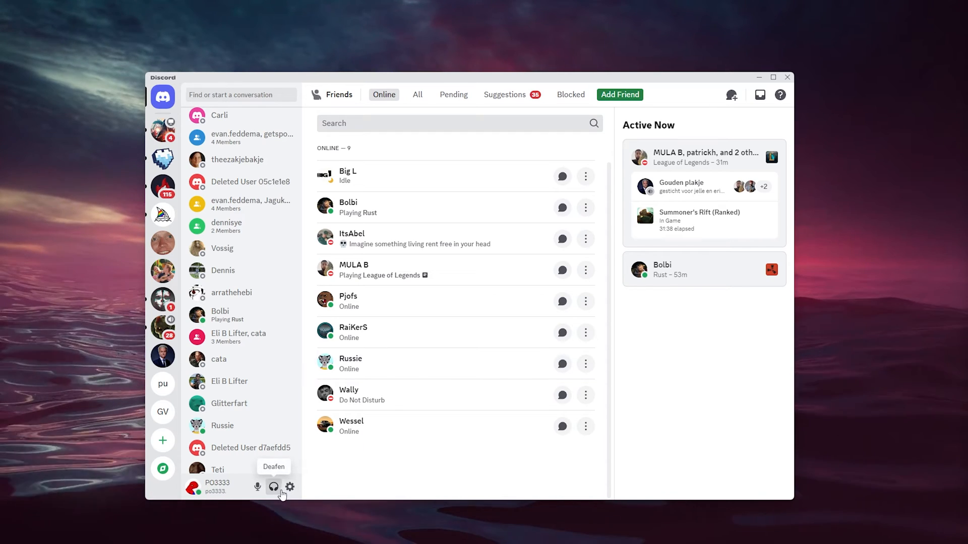
pyautogui.moveTo(289, 487)
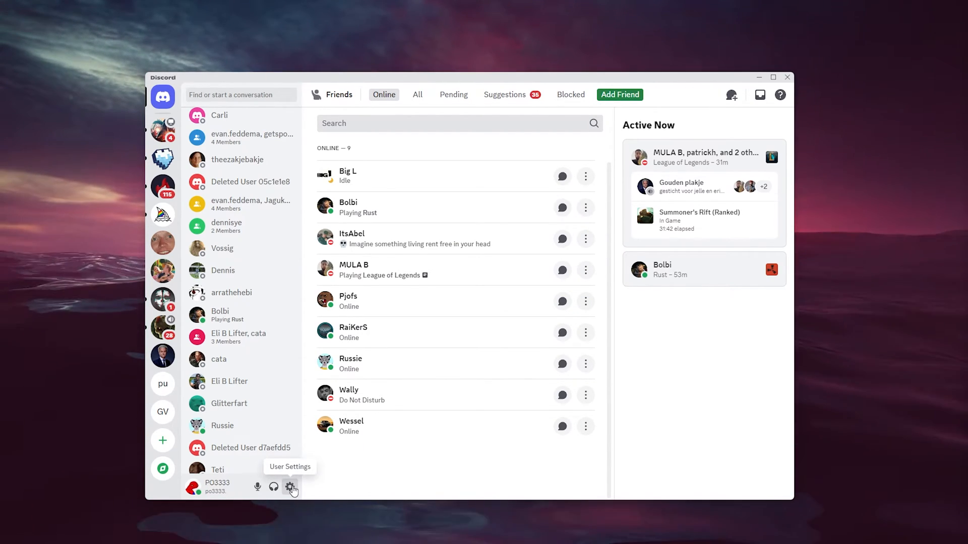
pyautogui.click(291, 487)
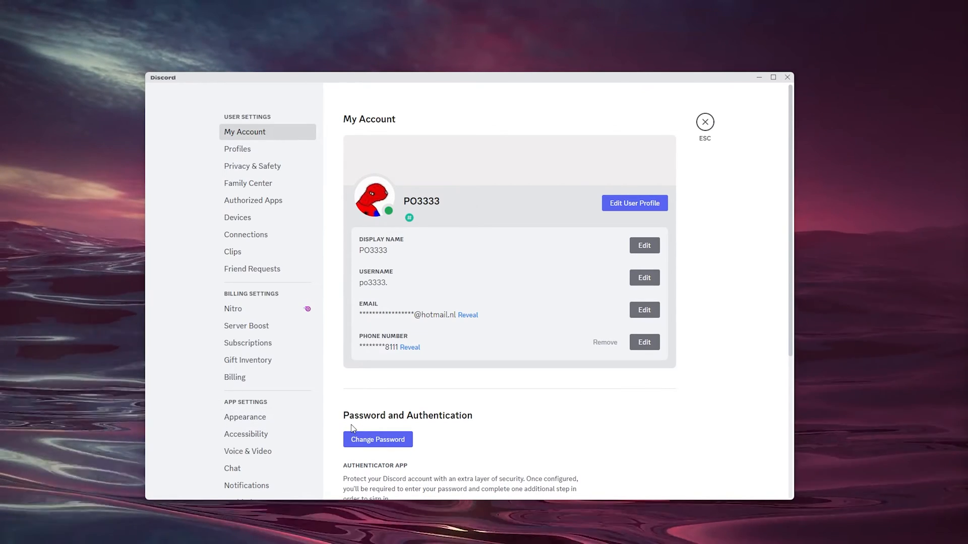
pyautogui.moveTo(287, 260)
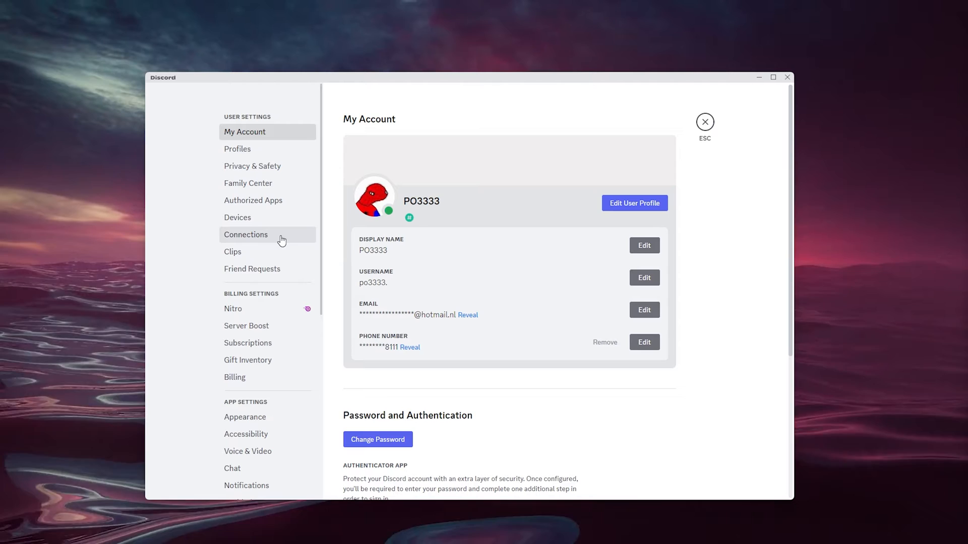
# Switch to the Connections page listing linked Spotify and Steam accounts.
pyautogui.click(245, 235)
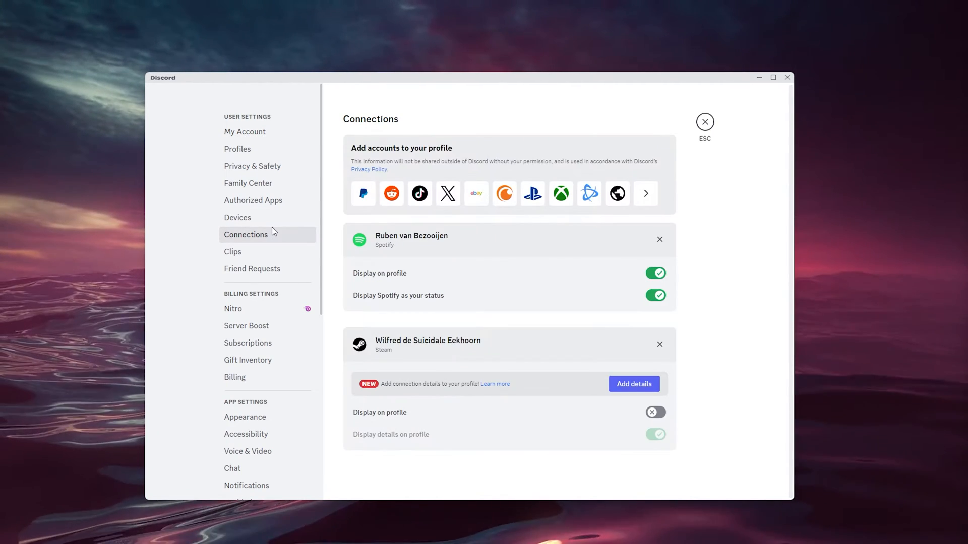
pyautogui.moveTo(349, 156)
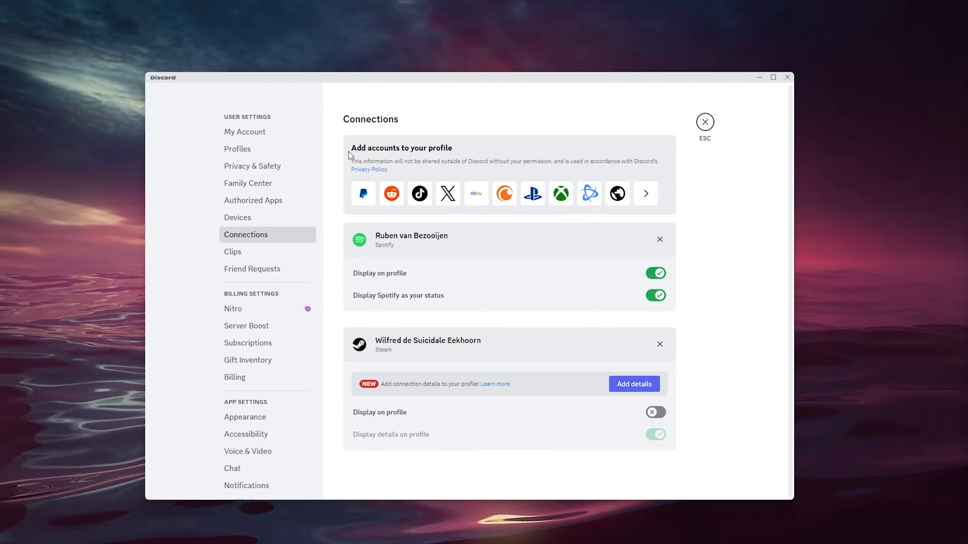
pyautogui.moveTo(387, 150)
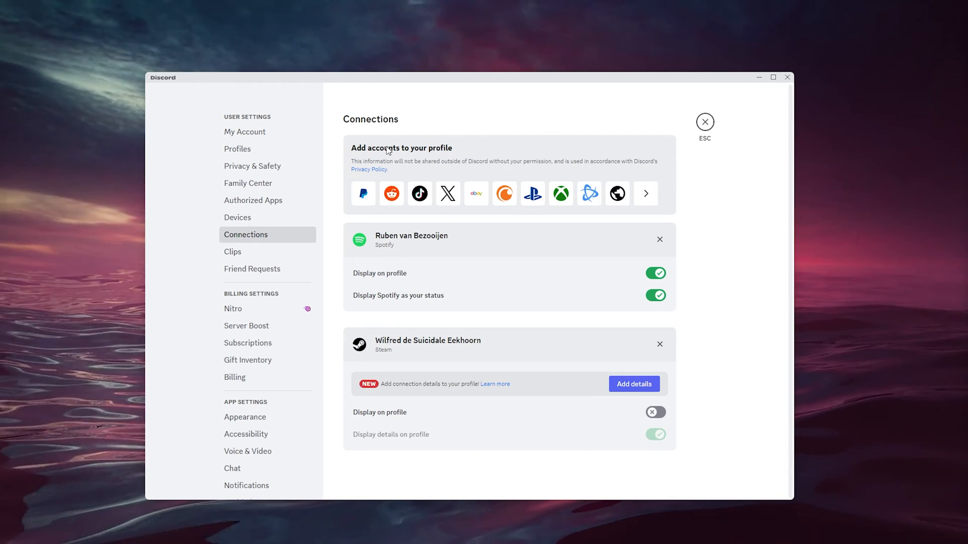
pyautogui.moveTo(588, 193)
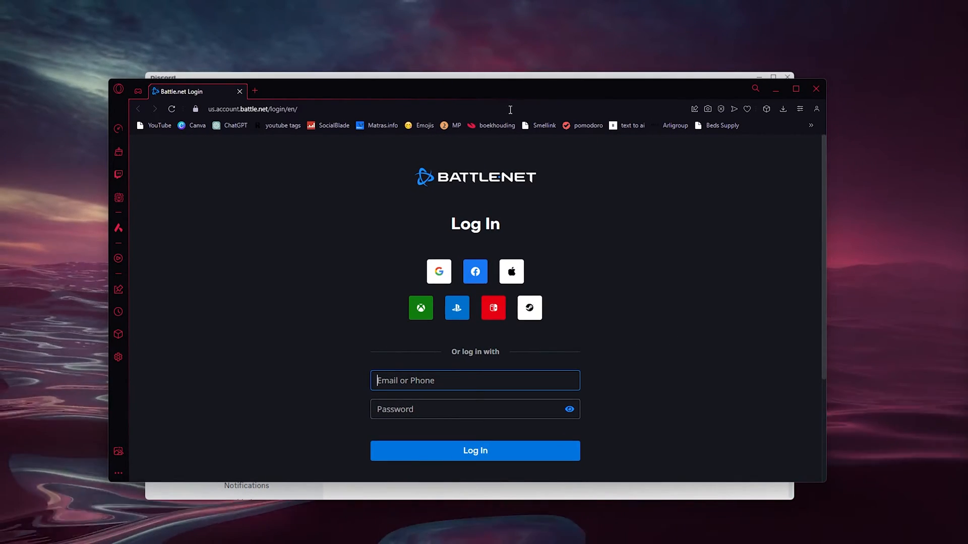
pyautogui.moveTo(545, 256)
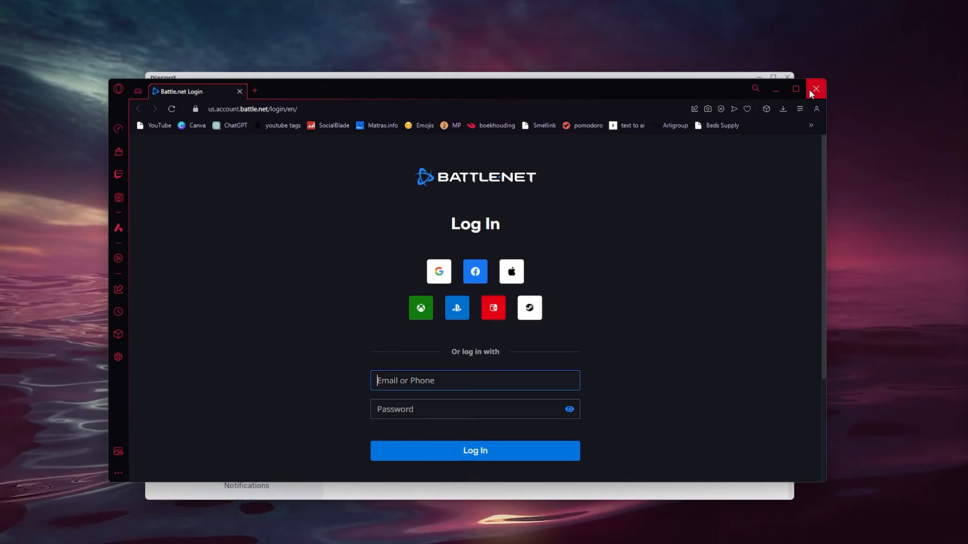
# Close the Battle.net login window to return to the Connections page.
pyautogui.click(815, 89)
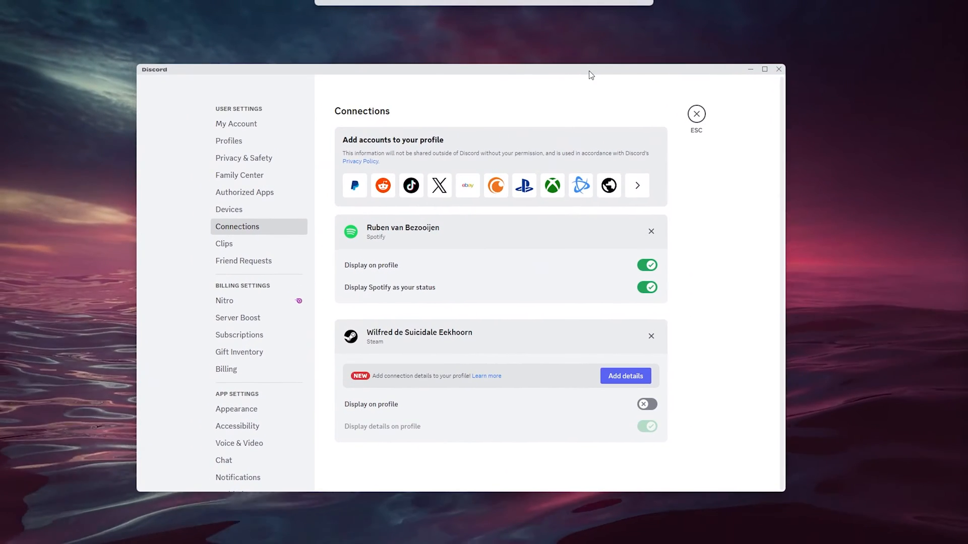
pyautogui.moveTo(584, 187)
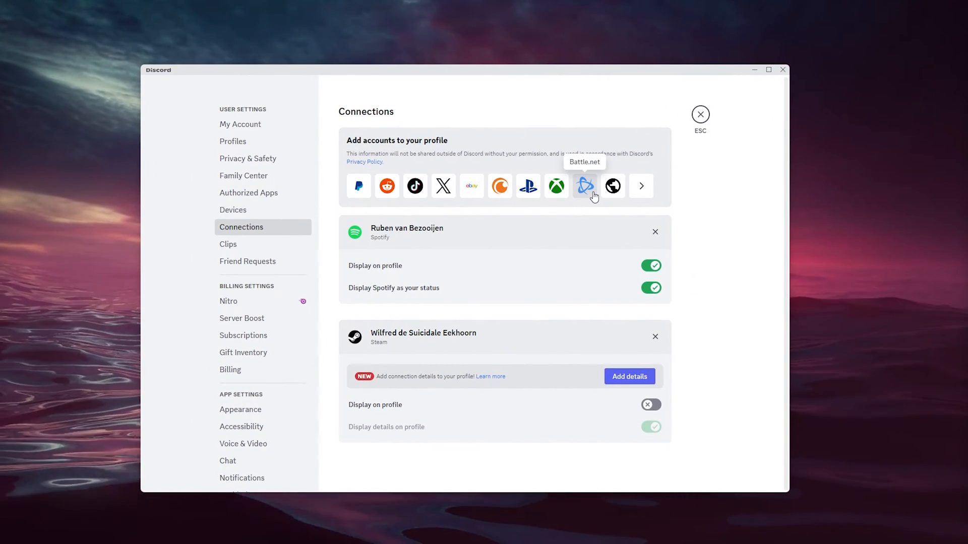
pyautogui.moveTo(594, 203)
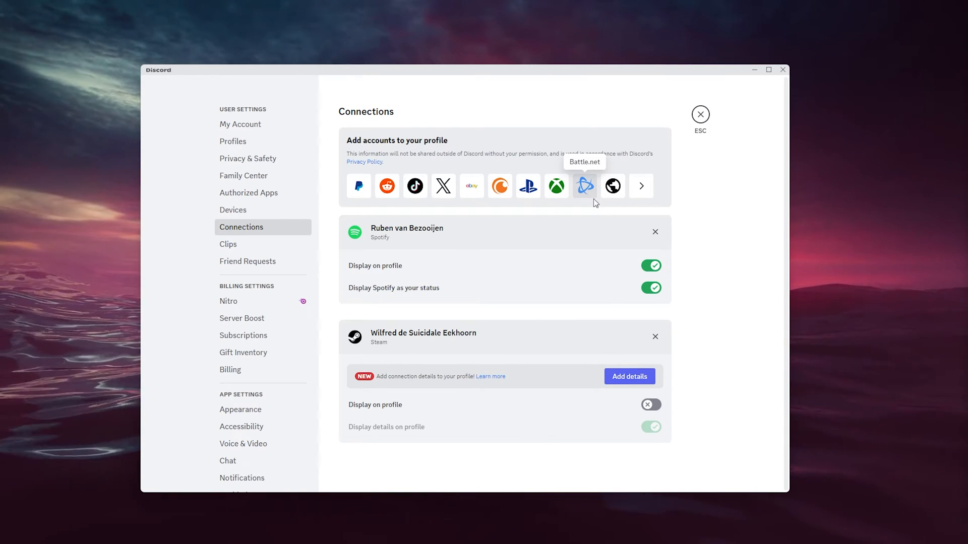